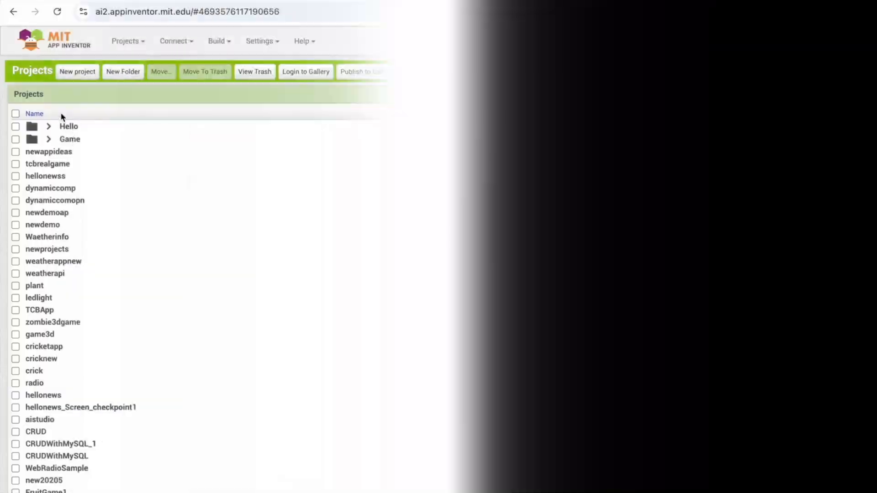
- Create a new project named 'newgame' from the Projects menu and confirm
{"action": "left_click", "coordinate": [77, 71]}
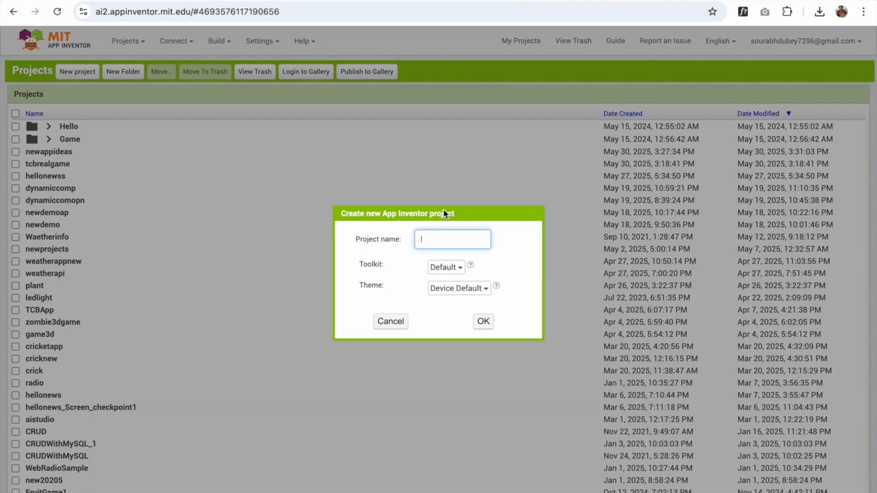
{"action": "type", "text": "newgame"}
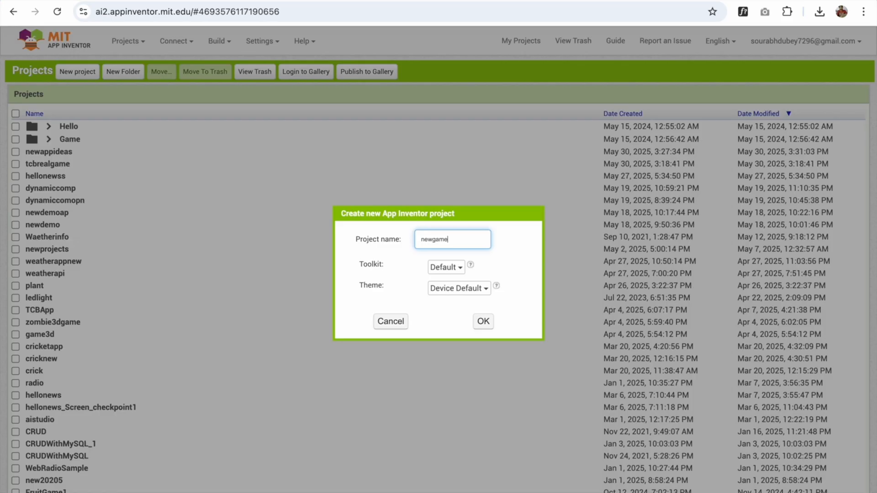
{"action": "left_click", "coordinate": [483, 321]}
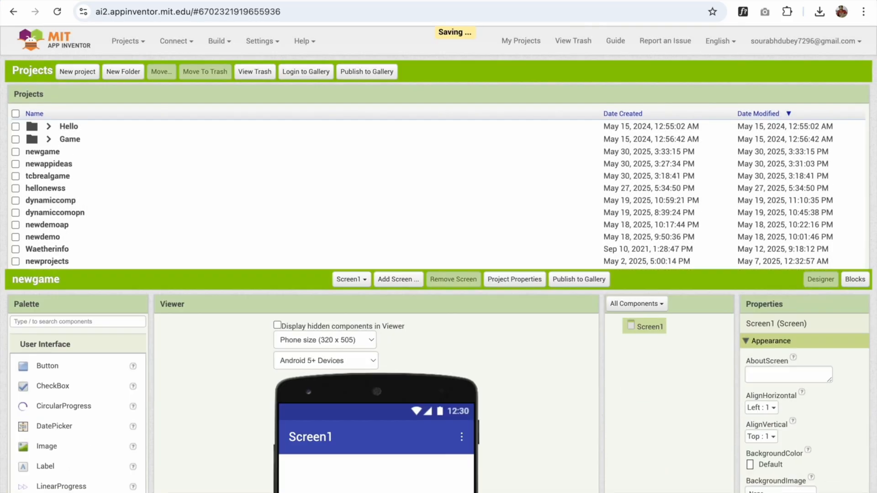
- Set the WebViewer's Height to Fill parent
{"action": "scroll", "scroll_direction": "down", "scroll_amount": 3}
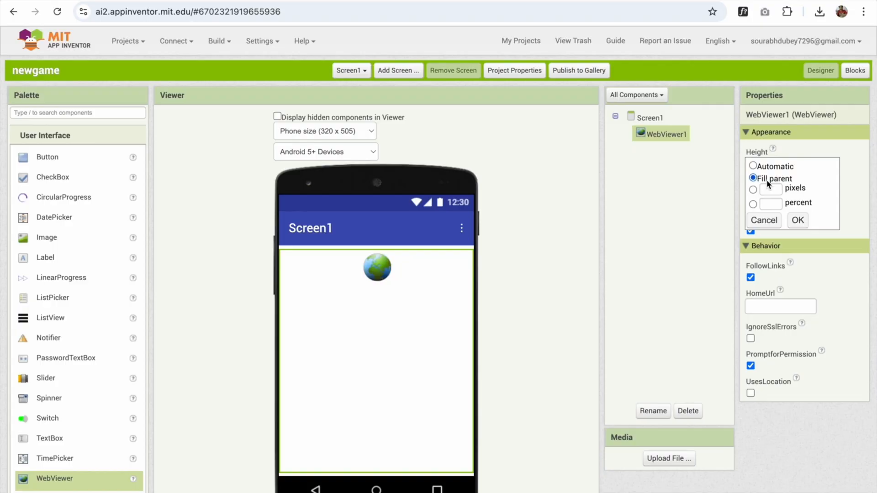
{"action": "left_click", "coordinate": [796, 220]}
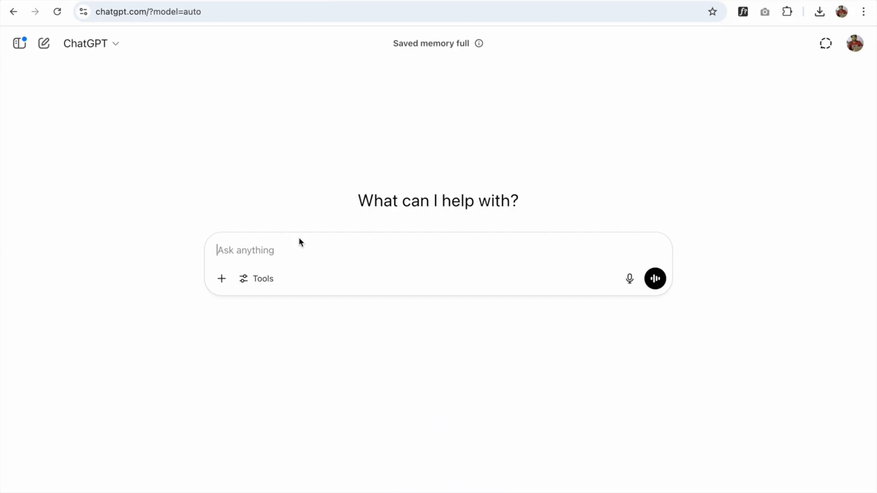
- Ask ChatGPT for an HTML game-generation prompt and select the returned prompt text
{"action": "type", "text": "createa"}
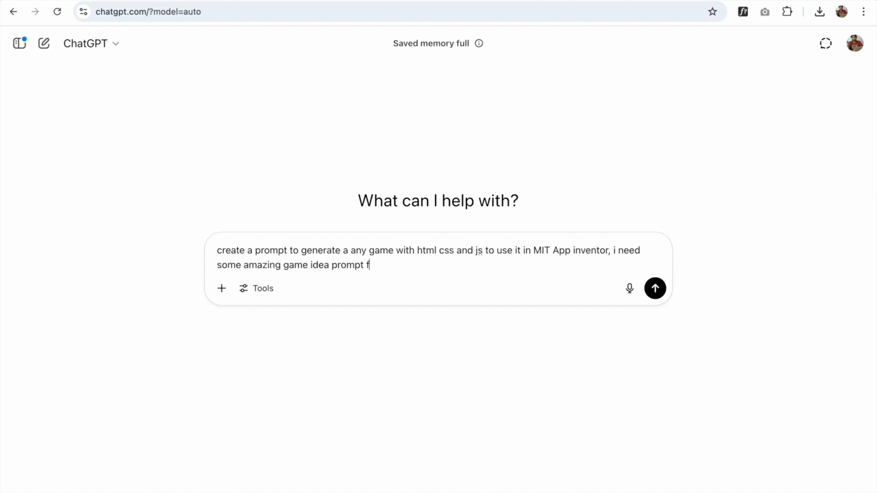
{"action": "left_click", "coordinate": [654, 287]}
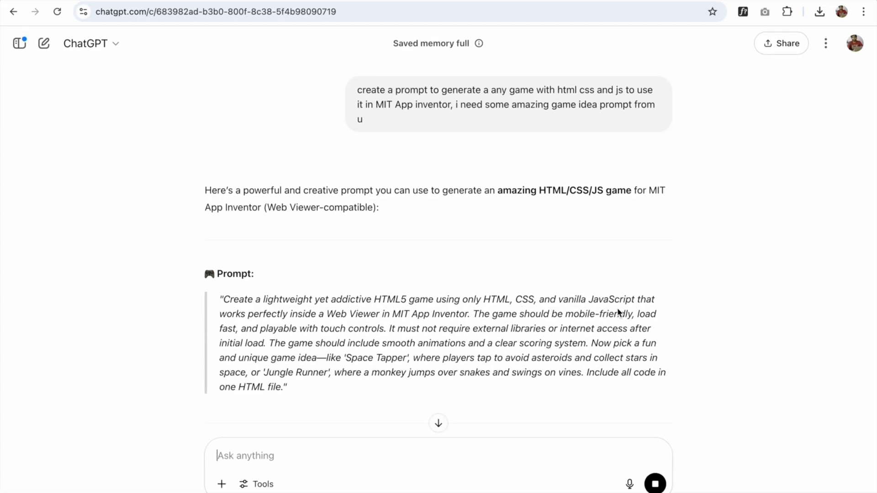
{"action": "scroll", "scroll_direction": "down", "scroll_amount": 3}
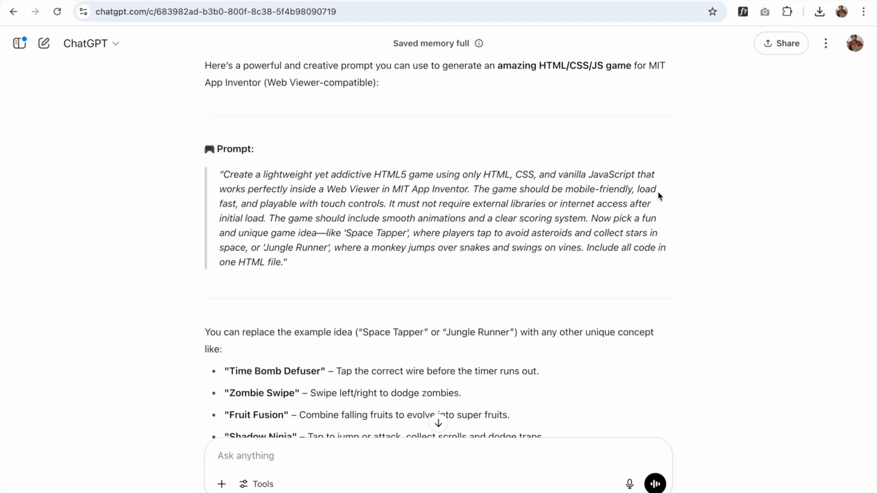
{"action": "mouse_move", "coordinate": [384, 215]}
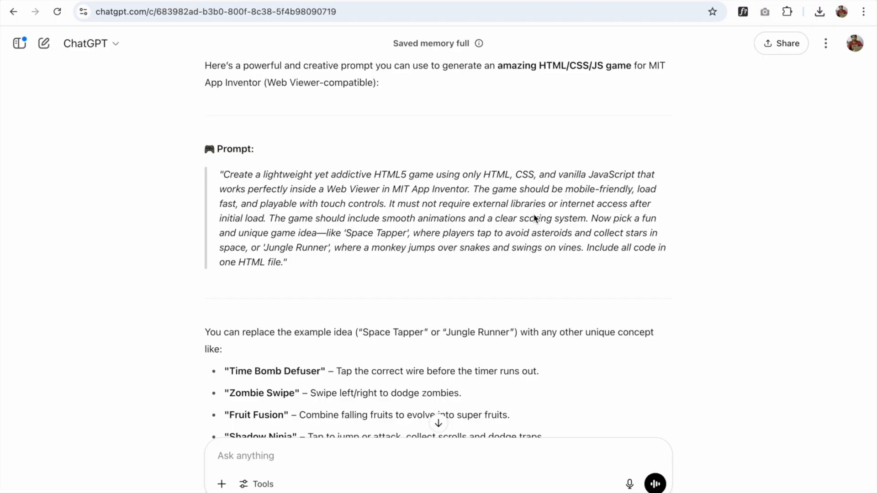
{"action": "mouse_move", "coordinate": [268, 226]}
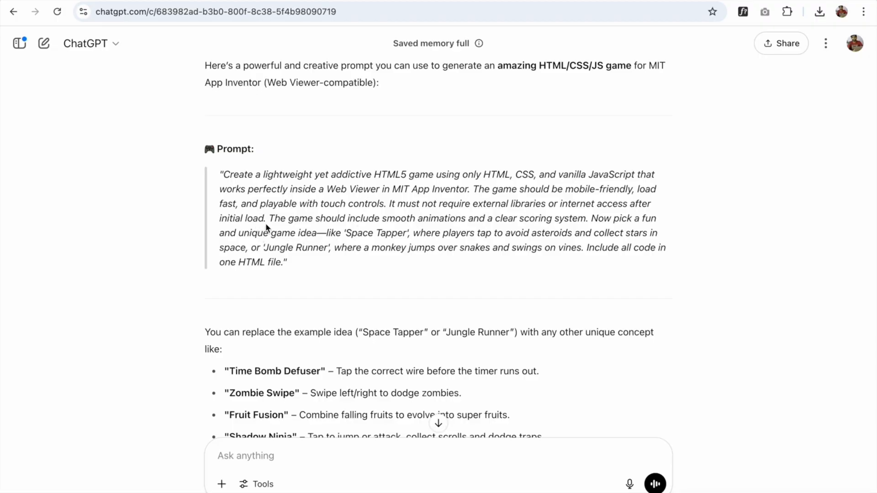
{"action": "left_click_drag", "start_coordinate": [239, 203], "coordinate": [281, 262]}
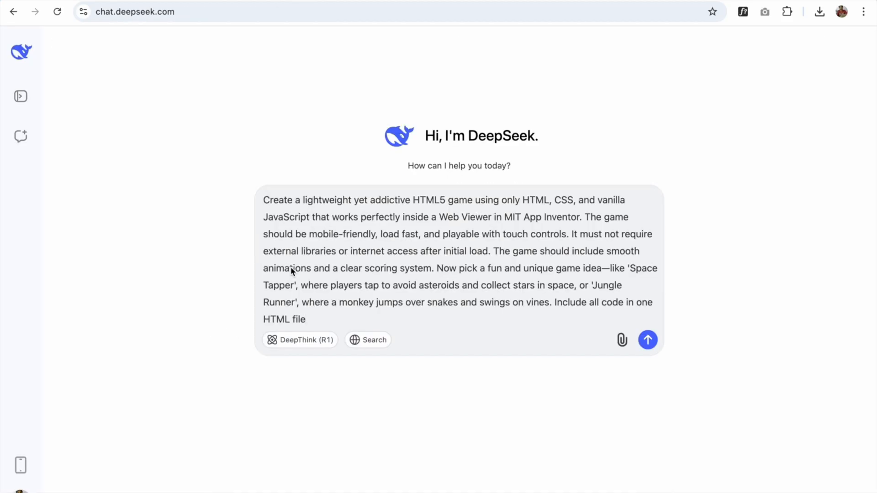
- Send the prompt, test-run the generated Jungle Swing game in the preview and download its code
{"action": "left_click", "coordinate": [647, 340]}
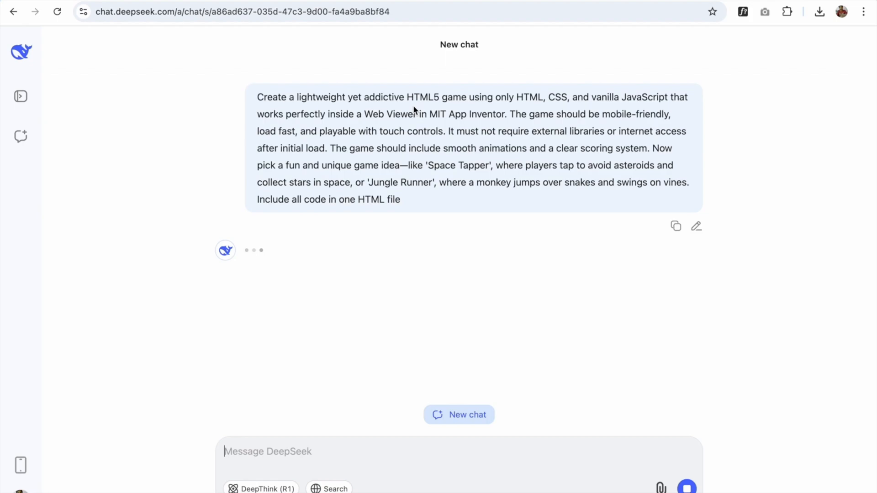
{"action": "mouse_move", "coordinate": [357, 167]}
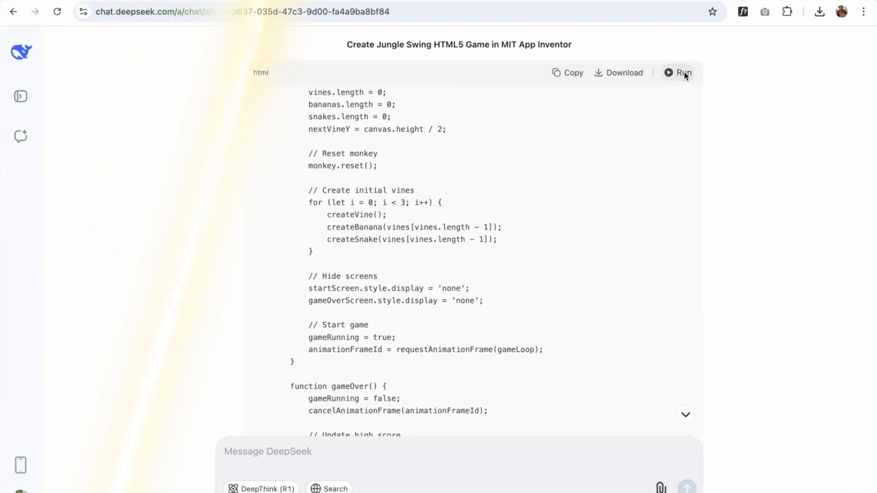
{"action": "left_click", "coordinate": [677, 72]}
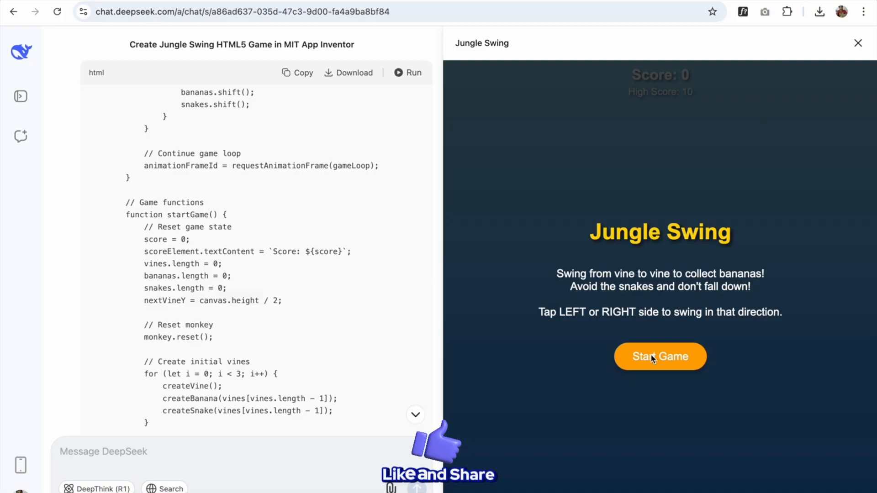
{"action": "left_click", "coordinate": [659, 356]}
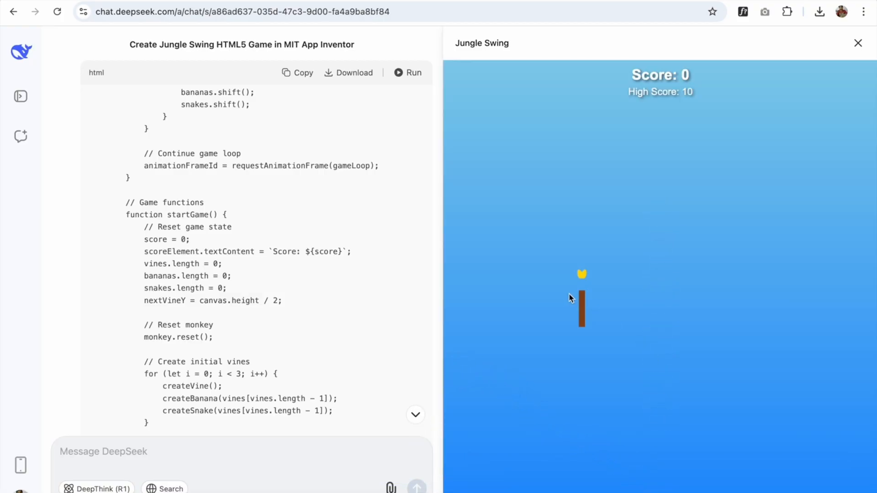
{"action": "left_click", "coordinate": [857, 43]}
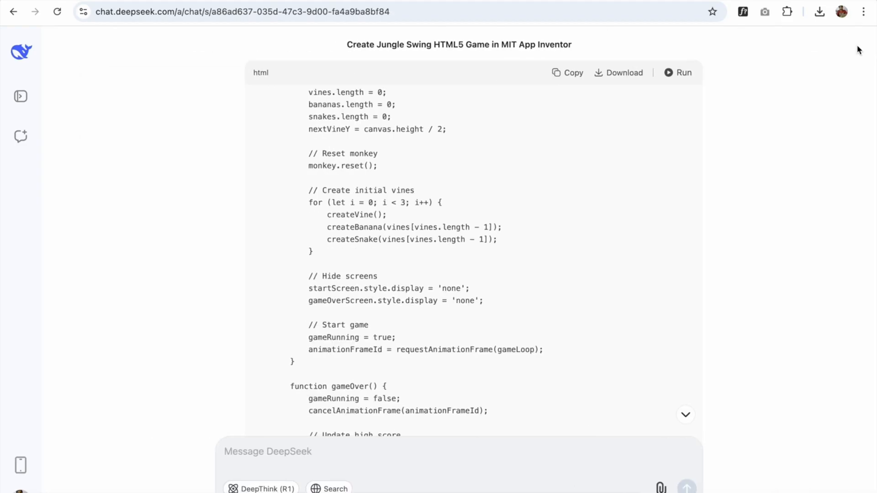
{"action": "left_click", "coordinate": [818, 11]}
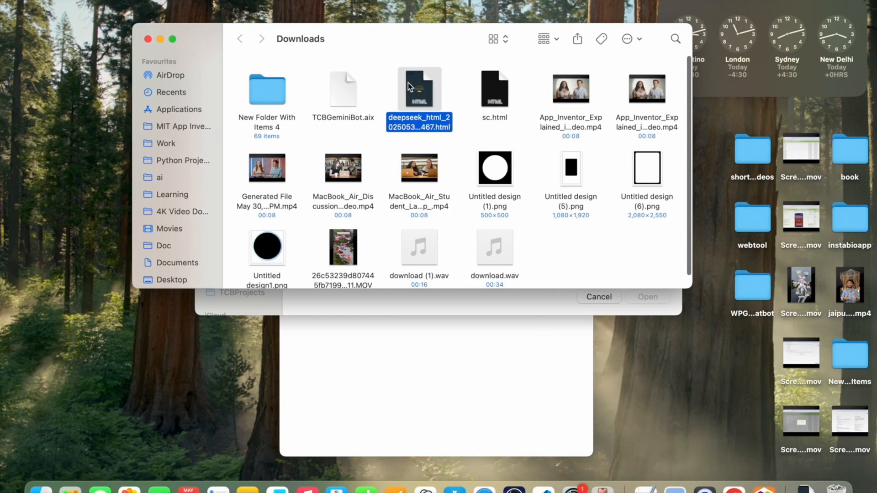
- Select the downloaded DeepSeek HTML file in Downloads
{"action": "left_click", "coordinate": [419, 121]}
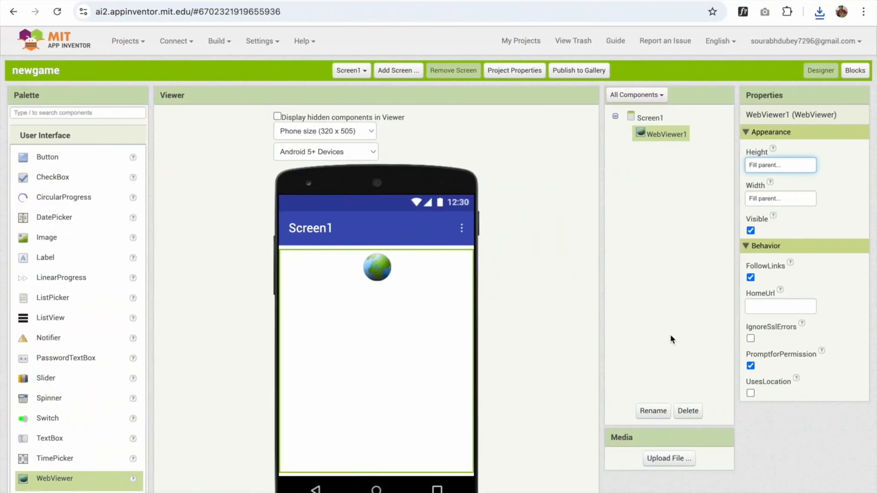
- Upload game.html from Downloads into the project's Media files
{"action": "left_click", "coordinate": [669, 457]}
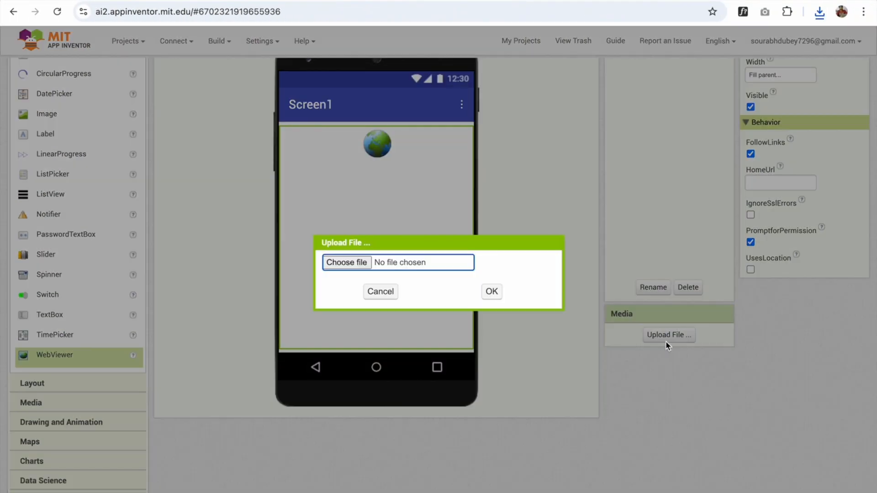
{"action": "left_click", "coordinate": [346, 262]}
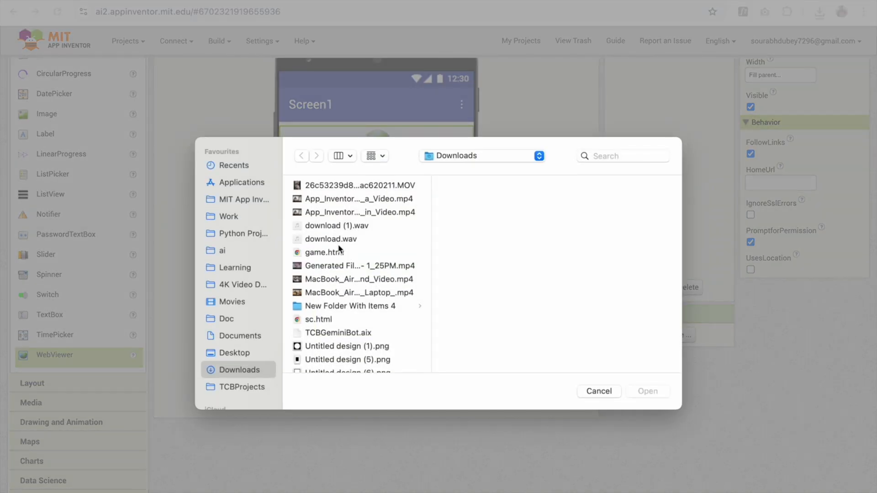
{"action": "mouse_move", "coordinate": [344, 259]}
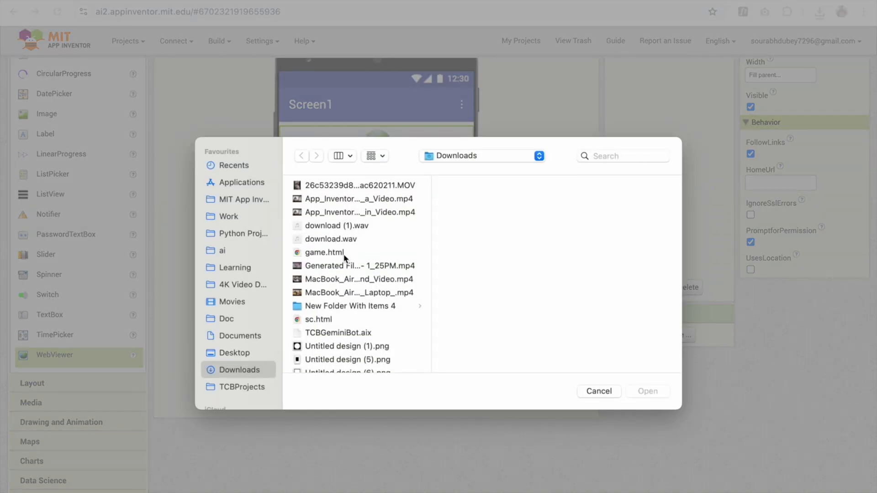
{"action": "left_click", "coordinate": [323, 238]}
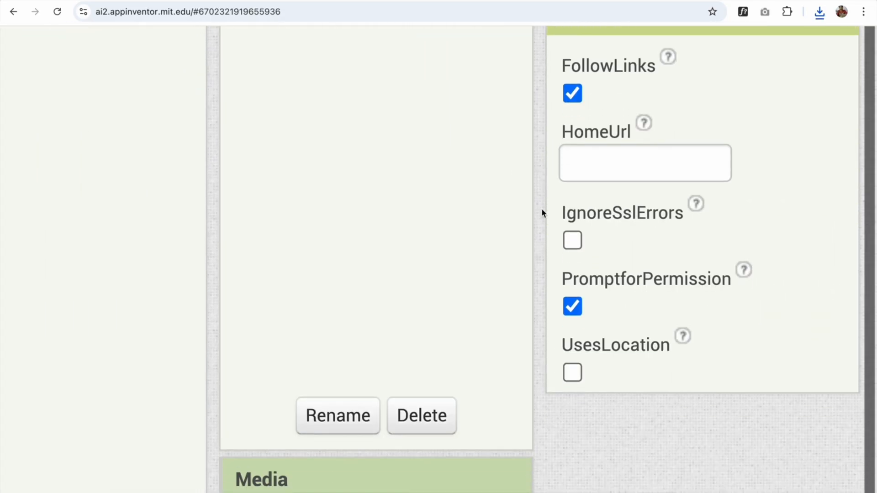
{"action": "type", "text": "h"}
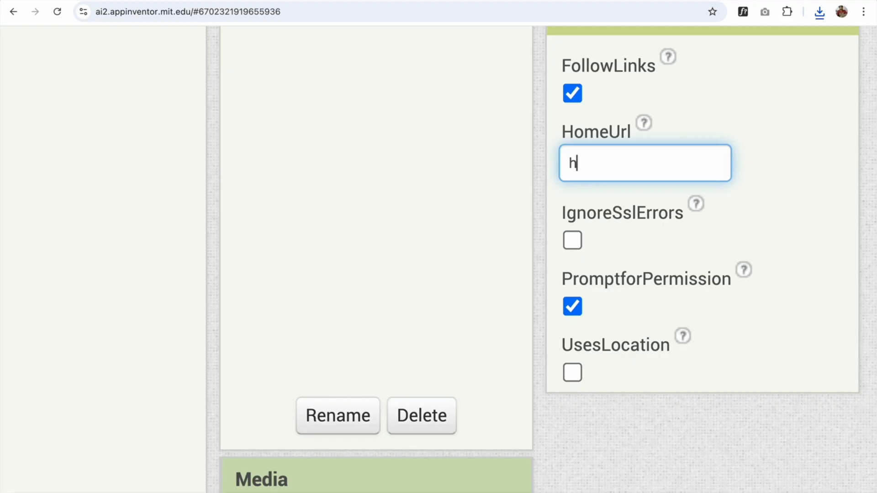
{"action": "type", "text": "ttp:"}
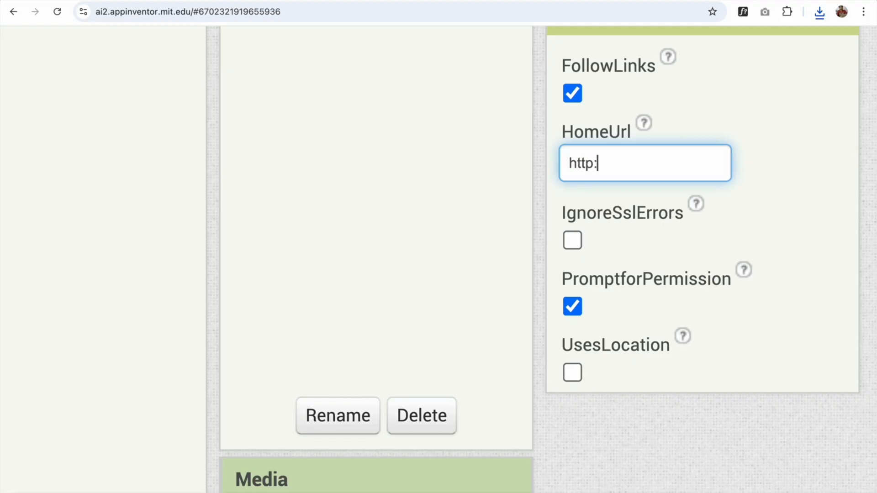
{"action": "type", "text": "//localhost/game.html"}
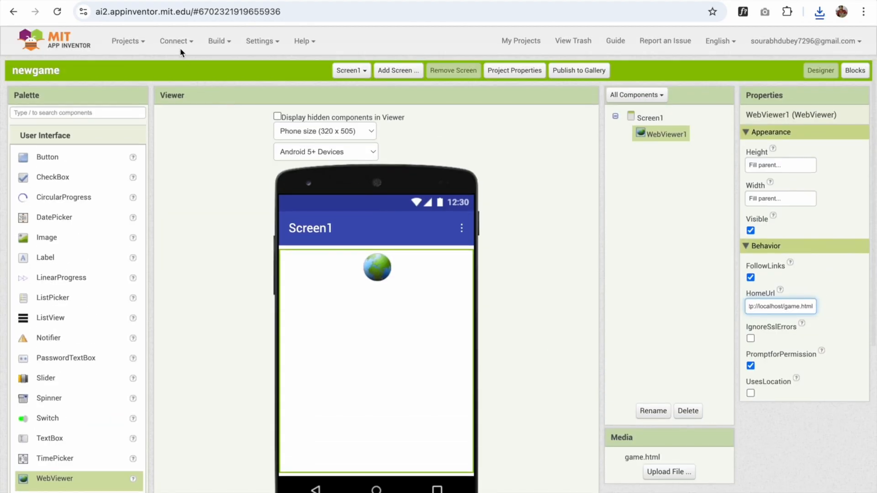
{"action": "left_click", "coordinate": [175, 40]}
{"action": "type", "text": "fkfzw"}
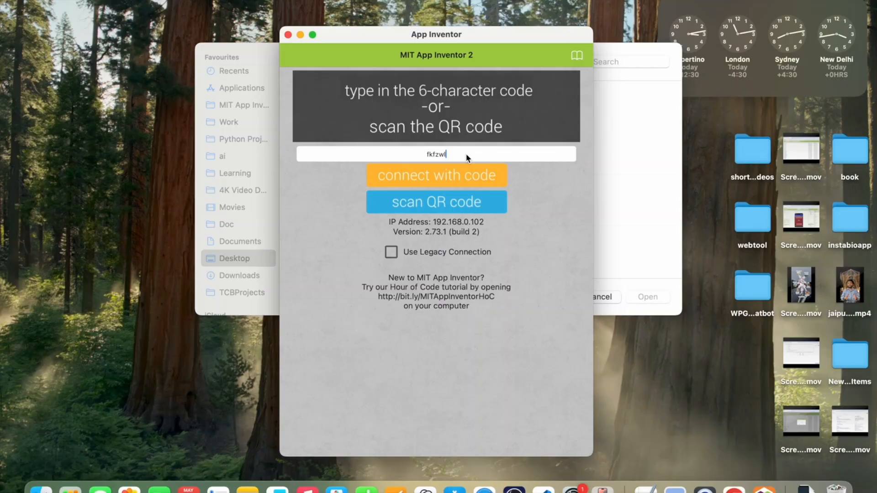
- Connect the Companion to newgame, play Jungle Swing once and restart it with Play Again
{"action": "left_click", "coordinate": [435, 175]}
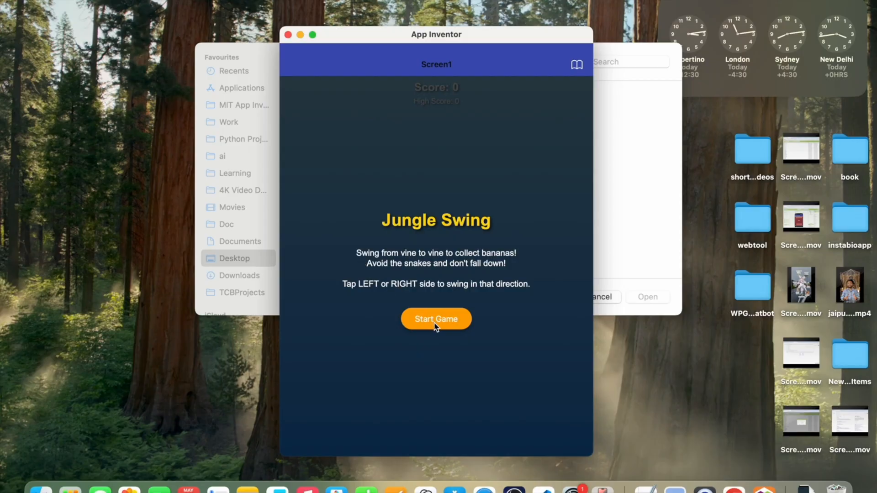
{"action": "left_click", "coordinate": [436, 319]}
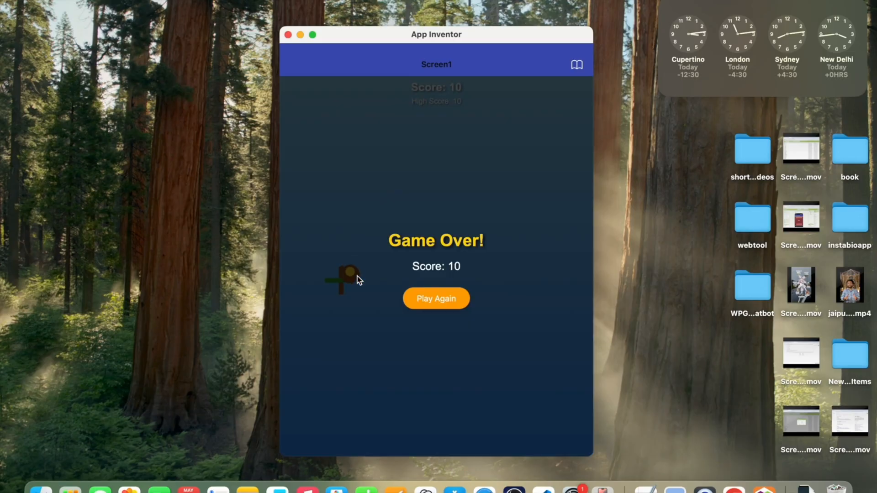
{"action": "left_click", "coordinate": [436, 297]}
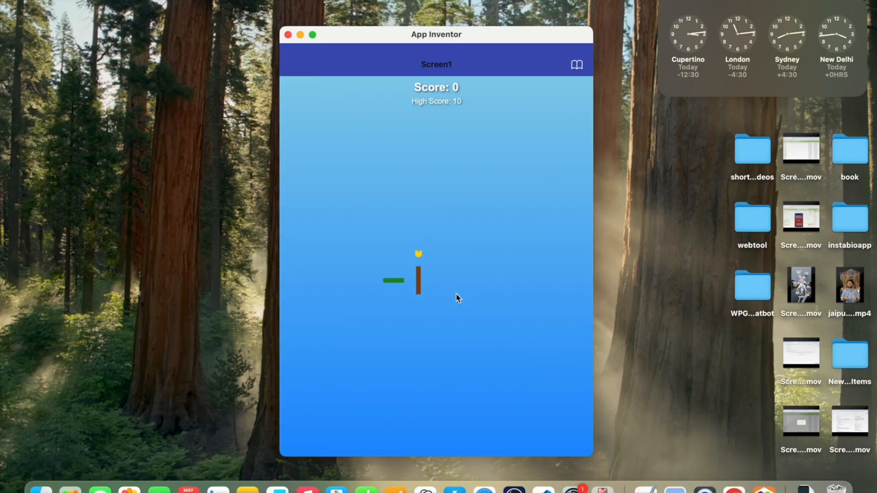